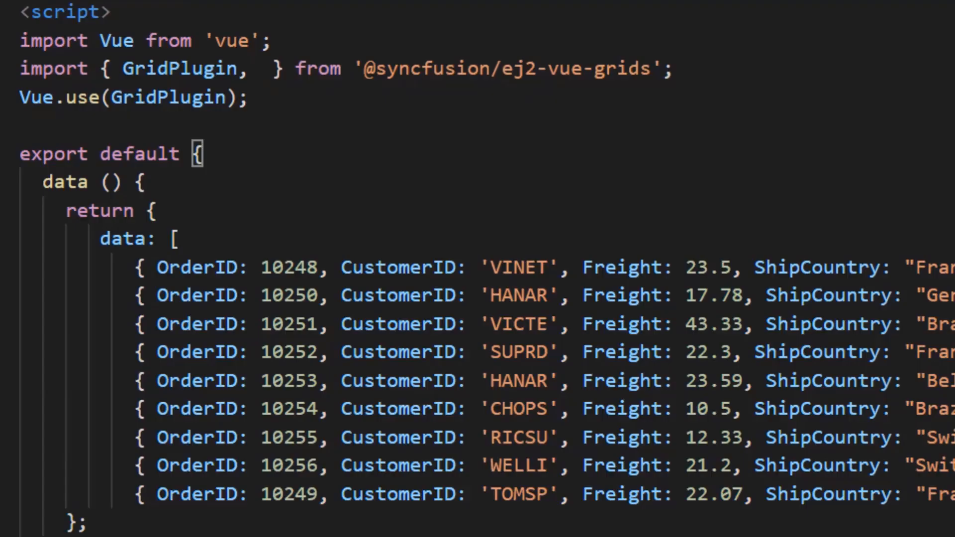
# Import Edit and Toolbar from ej2-vue-grids and provide grid: [Edit, Toolbar]
pyautogui.write('Ed')
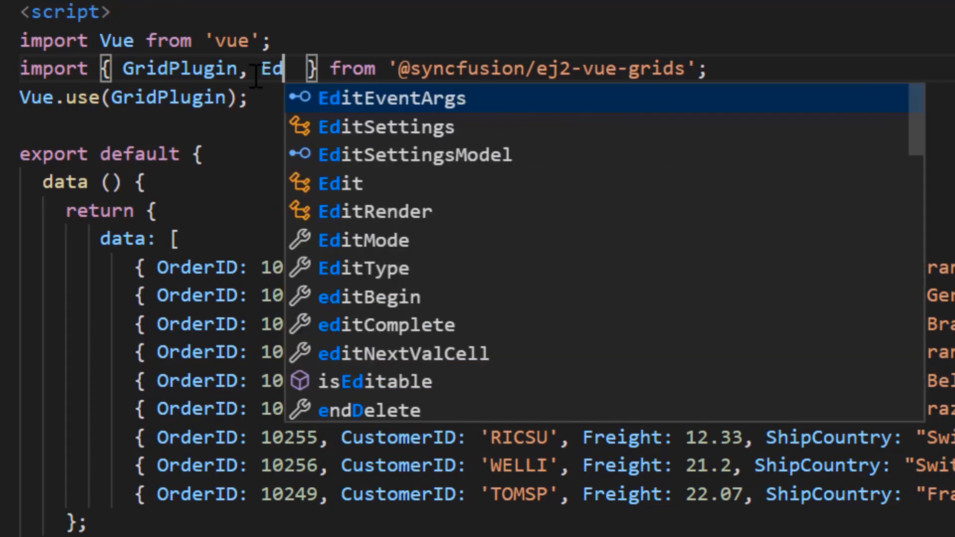
pyautogui.write('it')
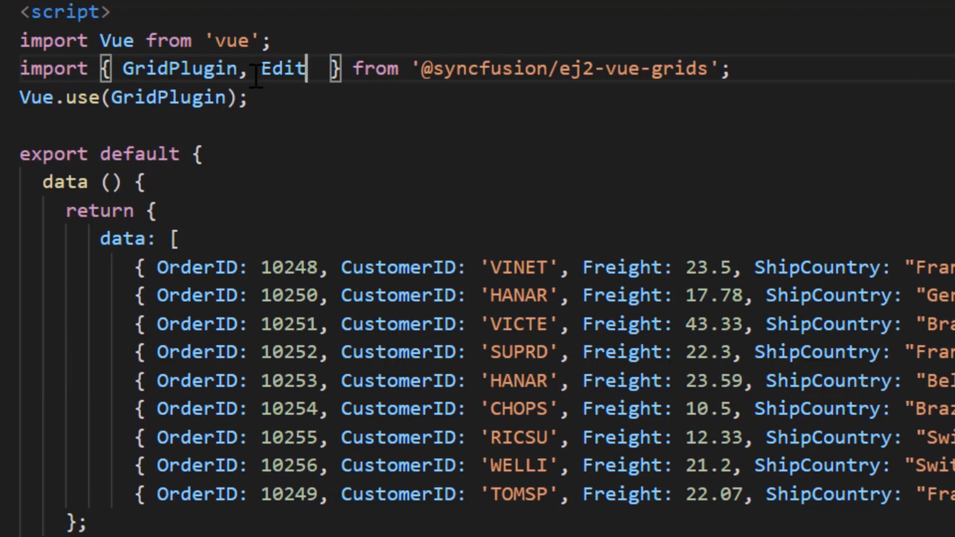
pyautogui.write(', Toolbar')
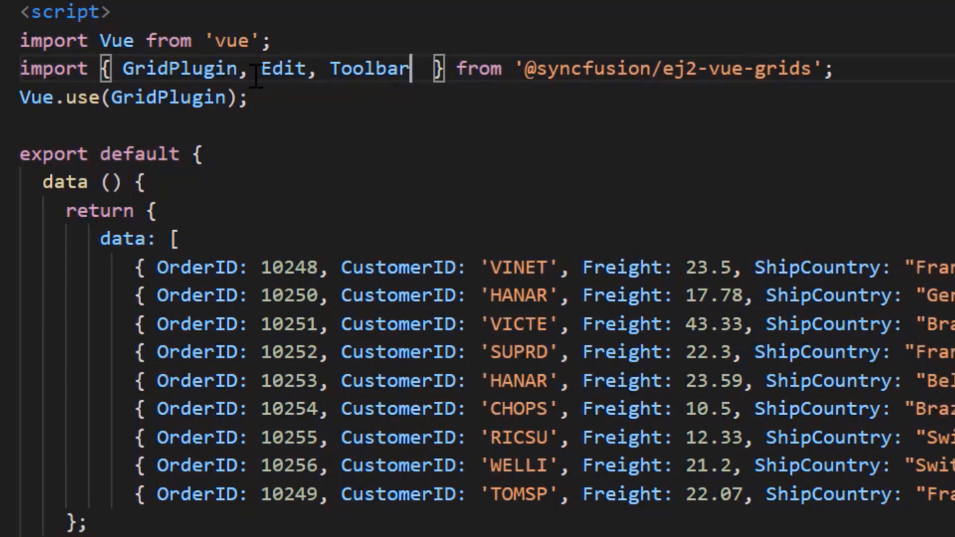
pyautogui.write('grid: [E')
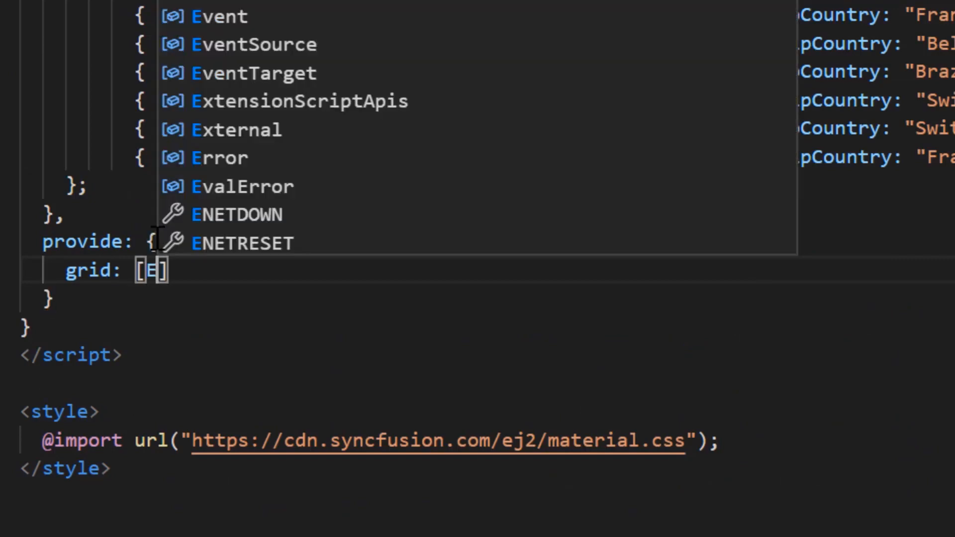
pyautogui.write('Edit, Toolbar')
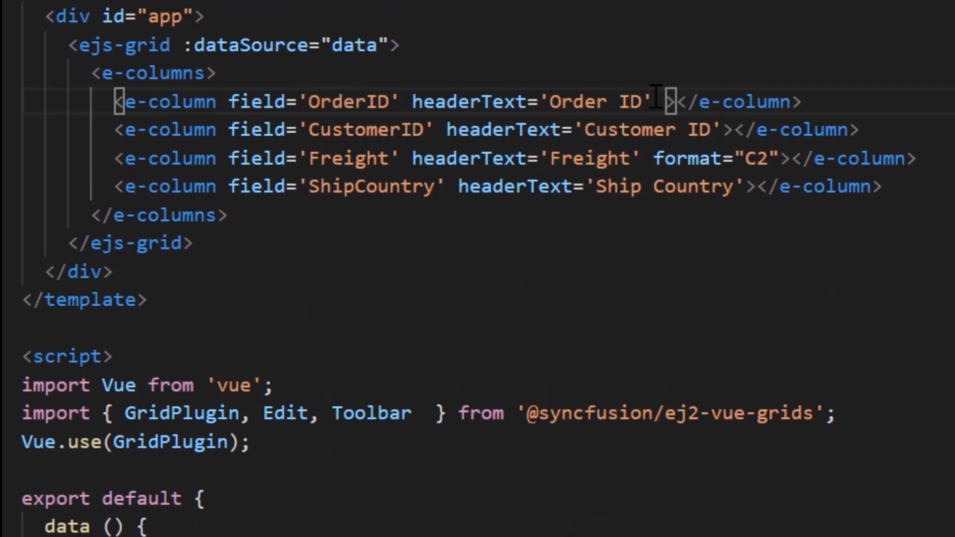
# Mark OrderID :isPrimaryKey='true' and define editOptions allowing add, edit, delete in Normal mode
pyautogui.write(":isPrimaryKey='true'")
pyautogui.write('editOptions:')
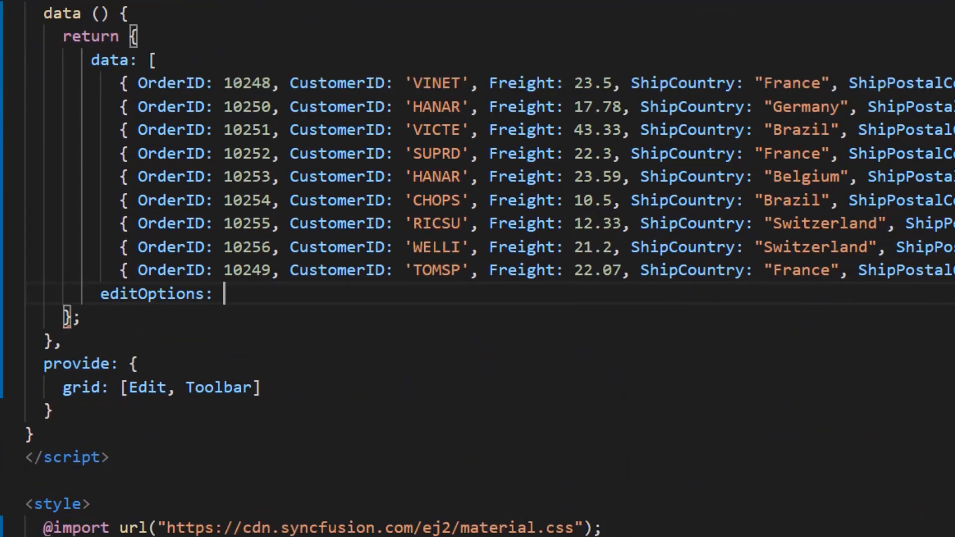
pyautogui.write('{ allowAdding: true,')
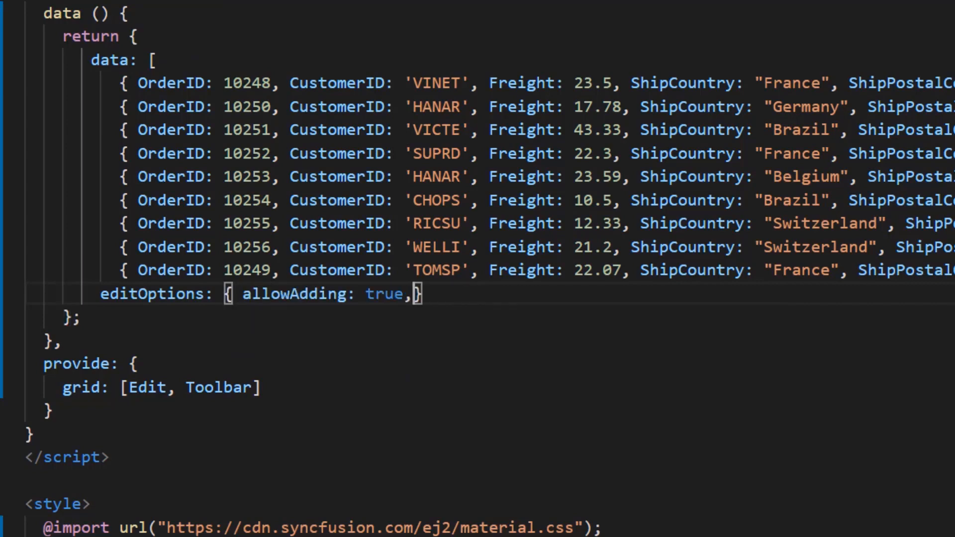
pyautogui.write('allowEditing: true, allowDeleting: true')
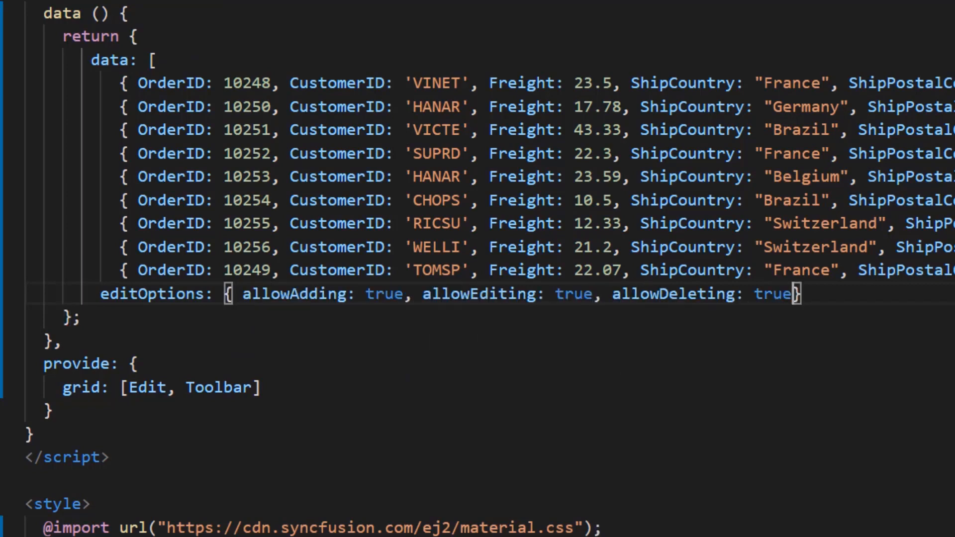
pyautogui.write(',')
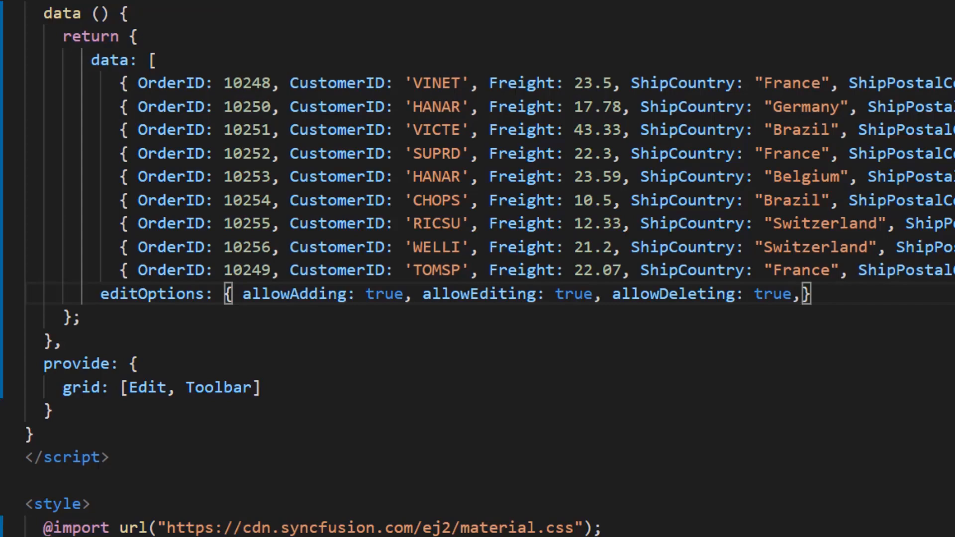
pyautogui.write('mode: "Normal"')
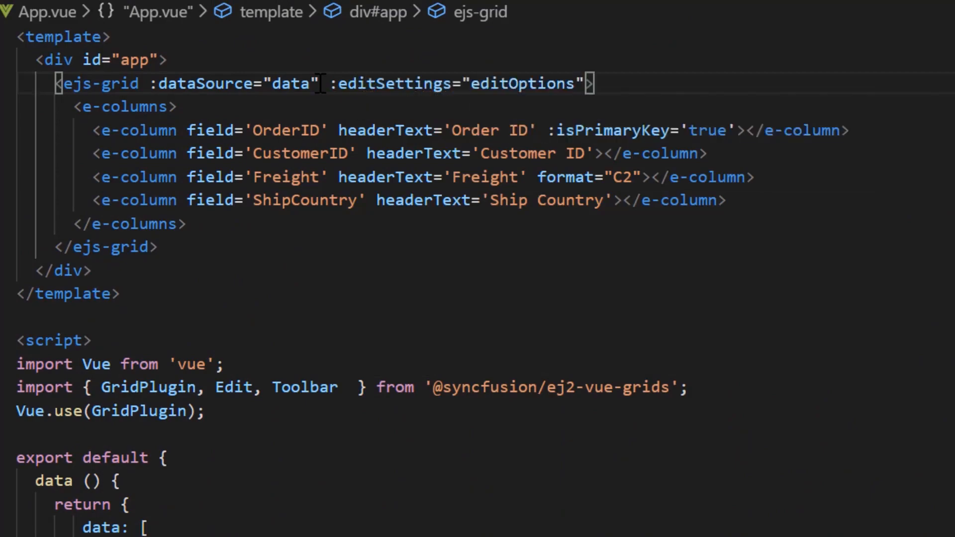
# Define toolbarOptions as ["Add", "Edit", "Delete", "Update", "Cancel"] in data()
pyautogui.scroll(-3)
pyautogui.write('toolbarOptions')
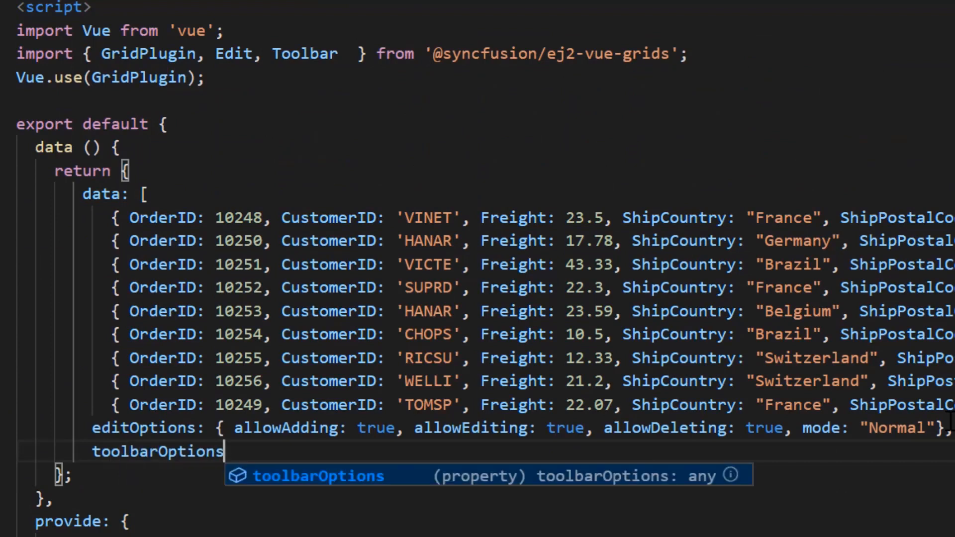
pyautogui.write(': []')
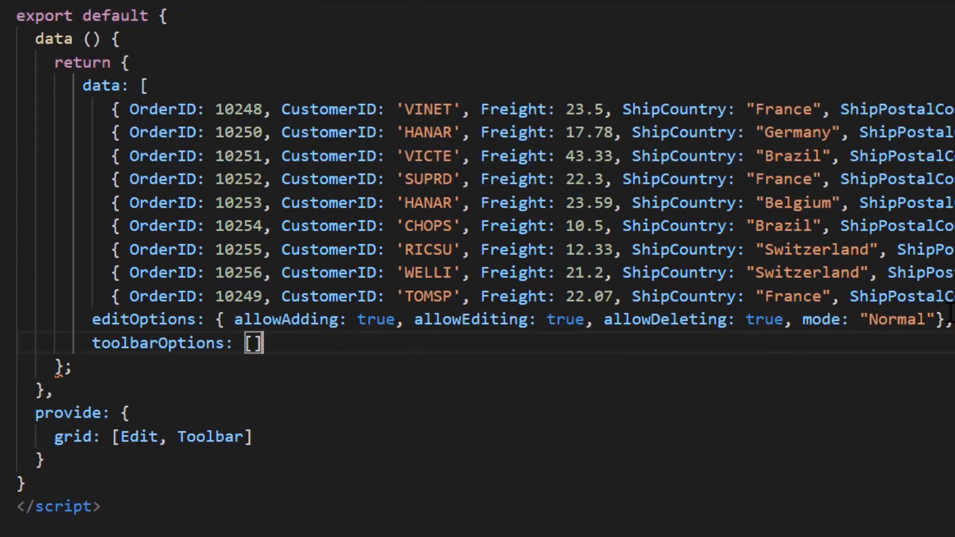
pyautogui.write('"Add", "Edit", "D')
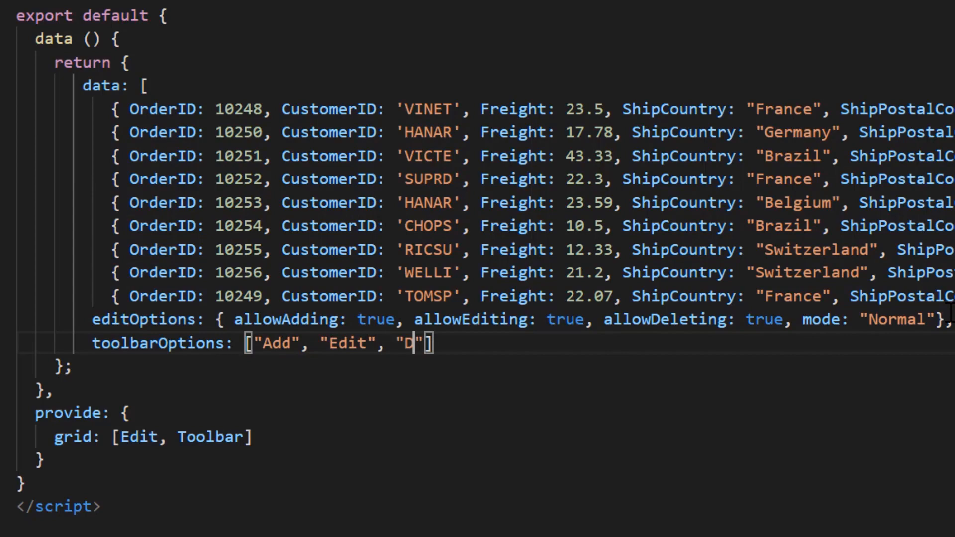
pyautogui.write('elete", "Update", "Cancel')
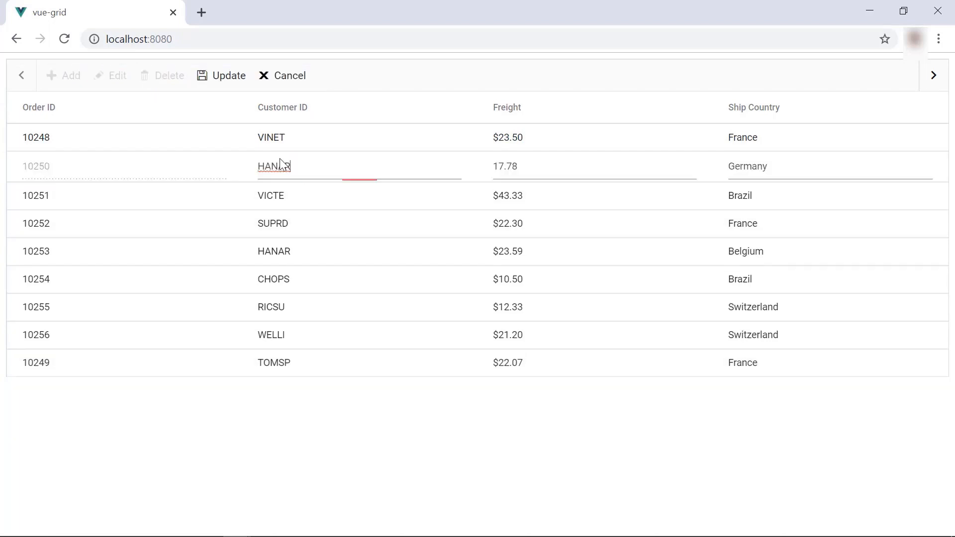
# End editing of order 10250's row from the grid toolbar so rows display normally
pyautogui.click(228, 75)
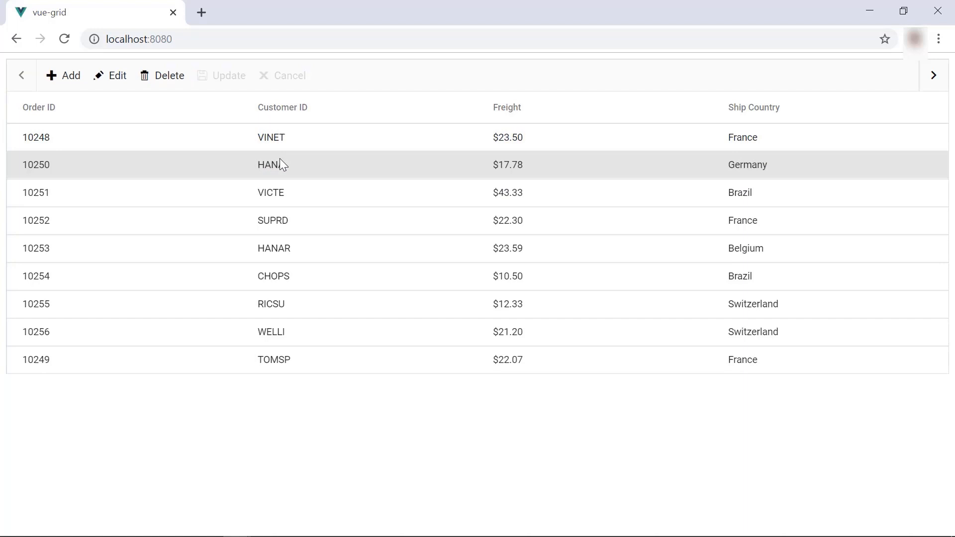
pyautogui.click(109, 74)
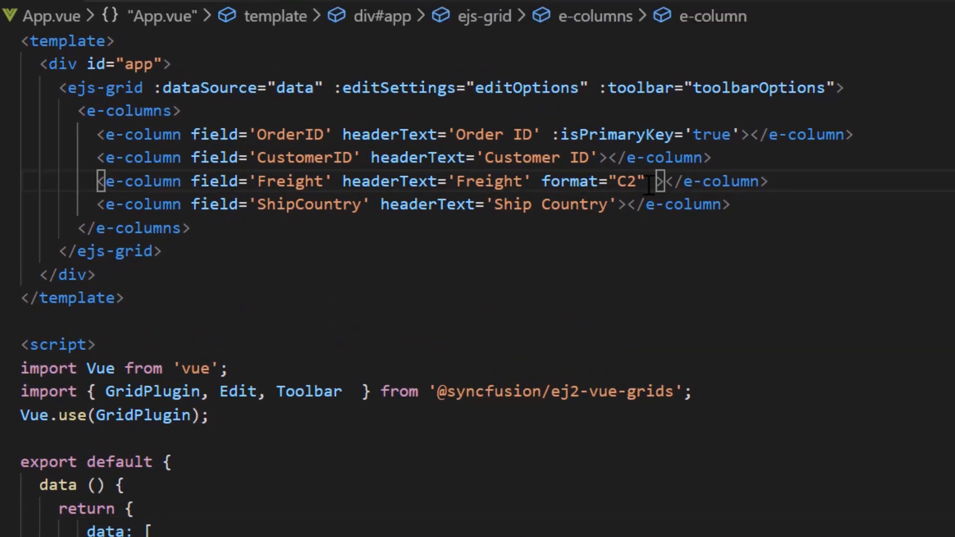
# Give Freight editType numericedit and CustomerID editType dropdownedit
pyautogui.write('editType="numericed"')
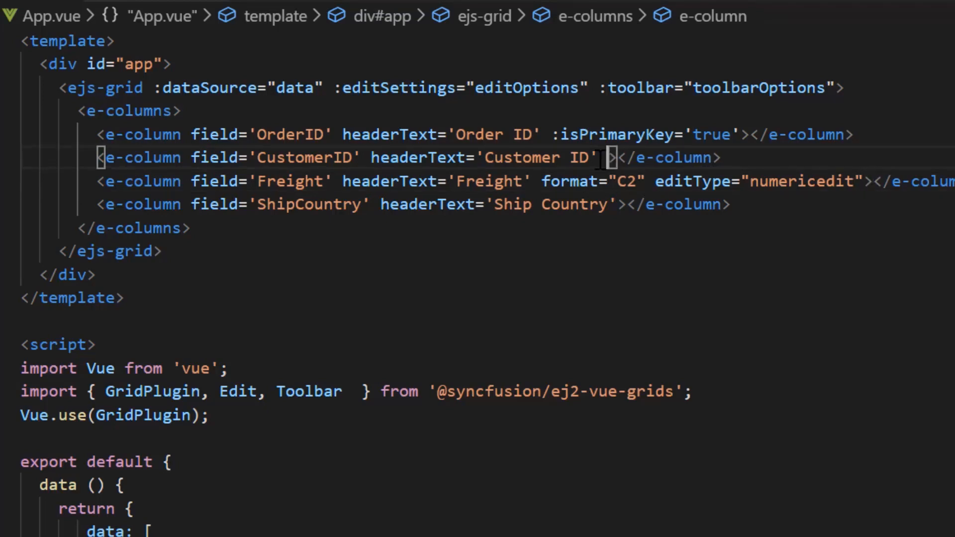
pyautogui.write('editType="dropdownedit"')
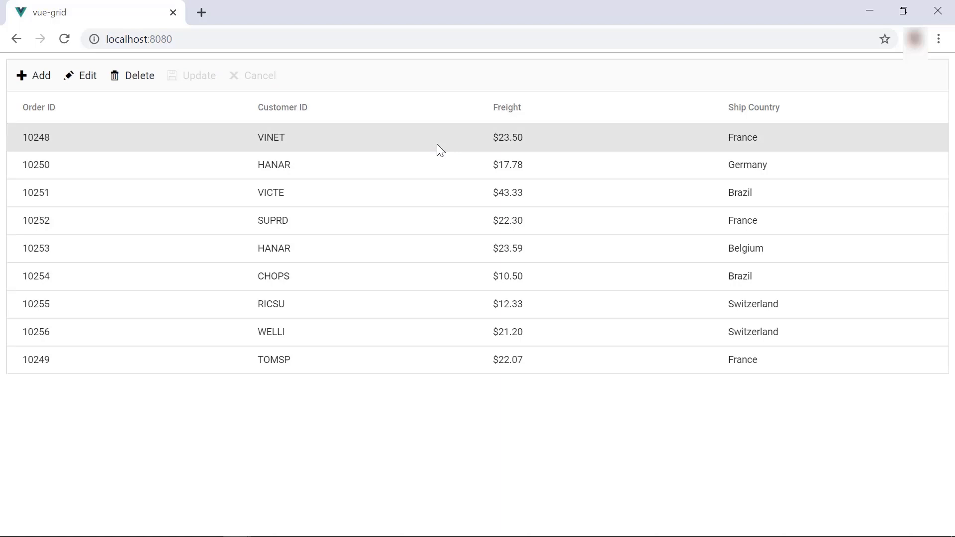
pyautogui.click(80, 75)
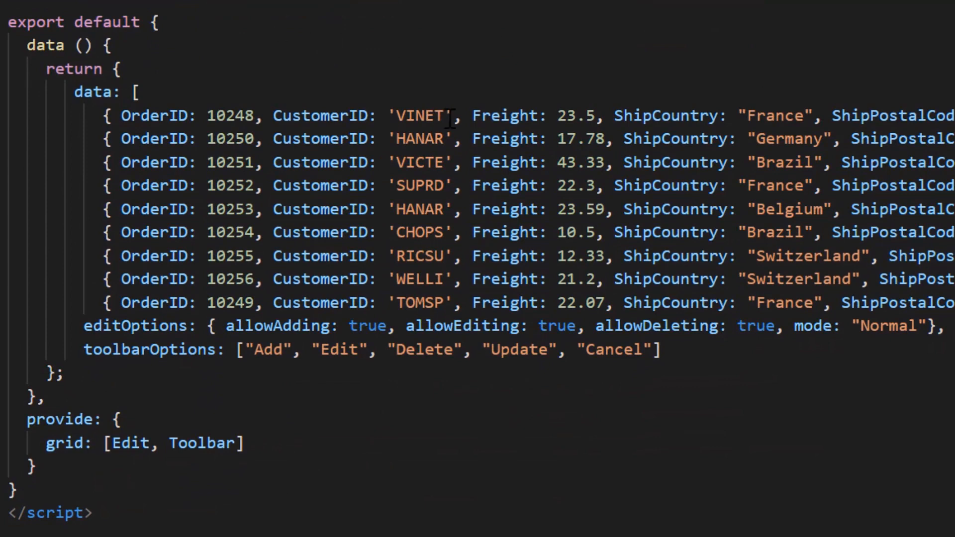
# Define numericParams with format 'C2' and bind :edit="numericParams" on the Freight column
pyautogui.write('numericParams: {params: {')
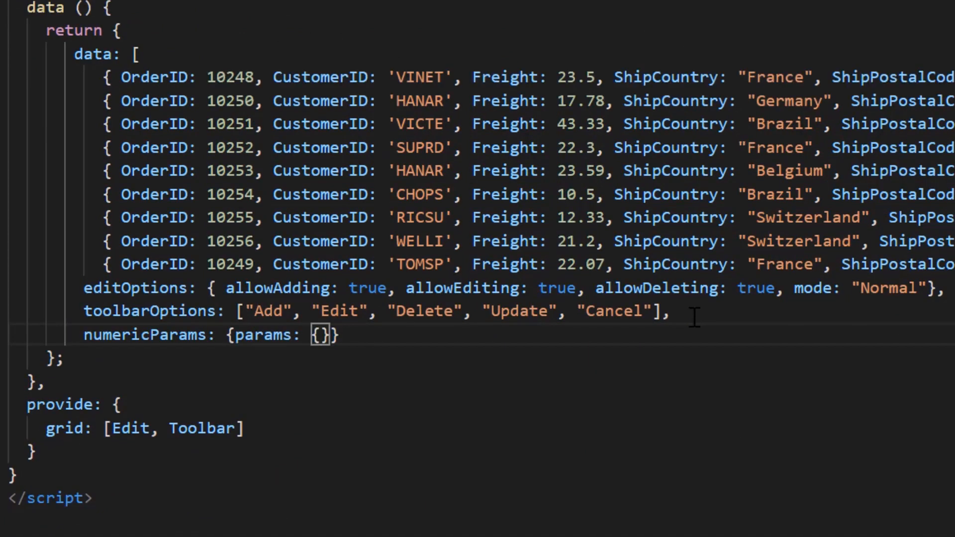
pyautogui.write("format: ''")
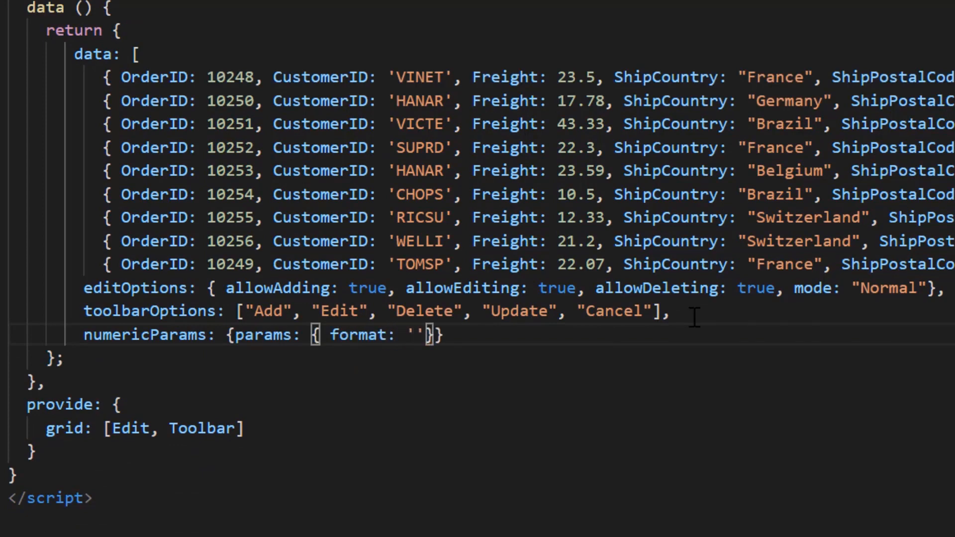
pyautogui.write('C2')
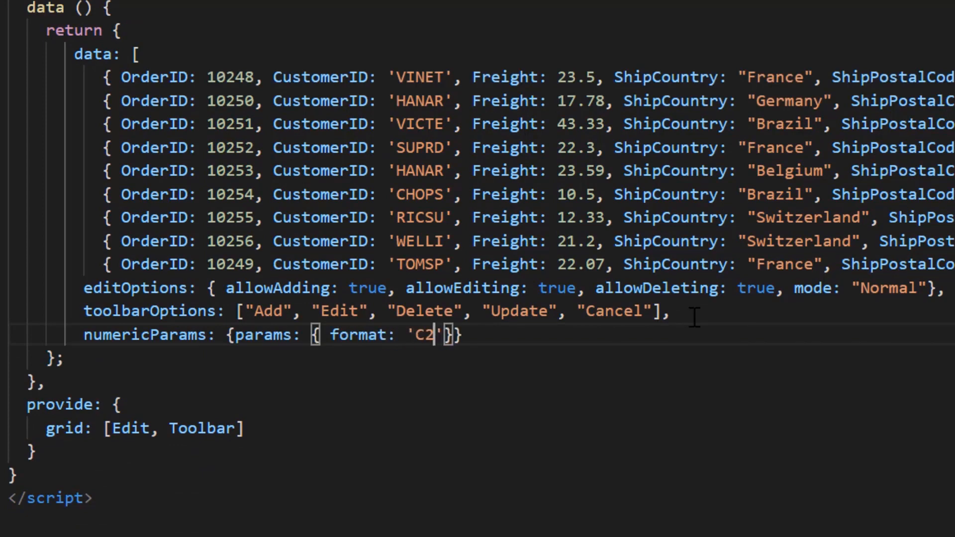
pyautogui.scroll(-3)
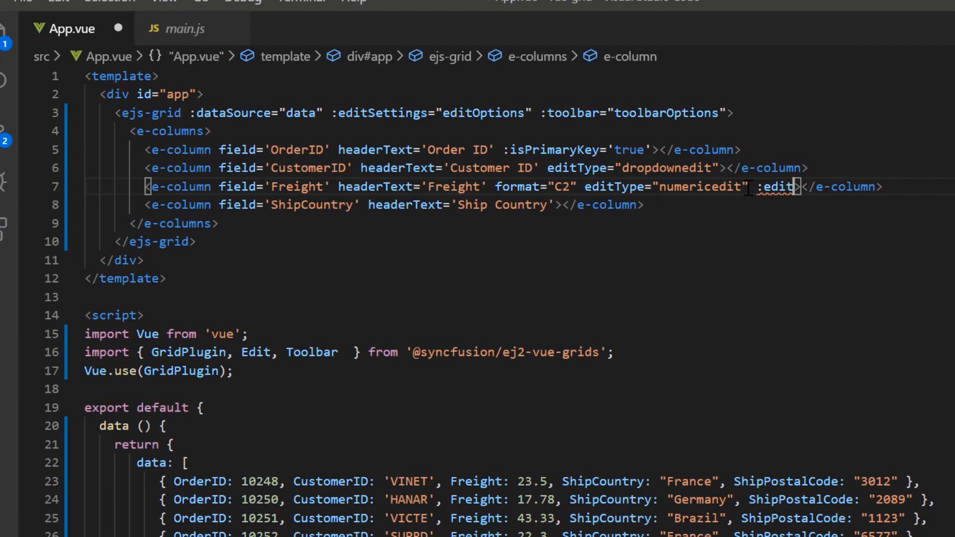
pyautogui.write('="numericParams"')
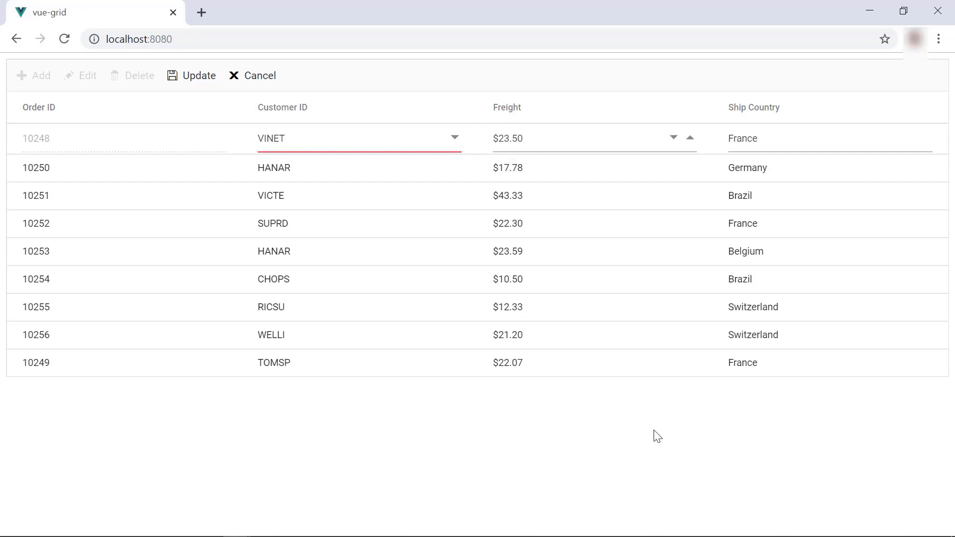
# Start editing order 10248 from the grid toolbar to show the dropdown and currency editors
pyautogui.click(251, 75)
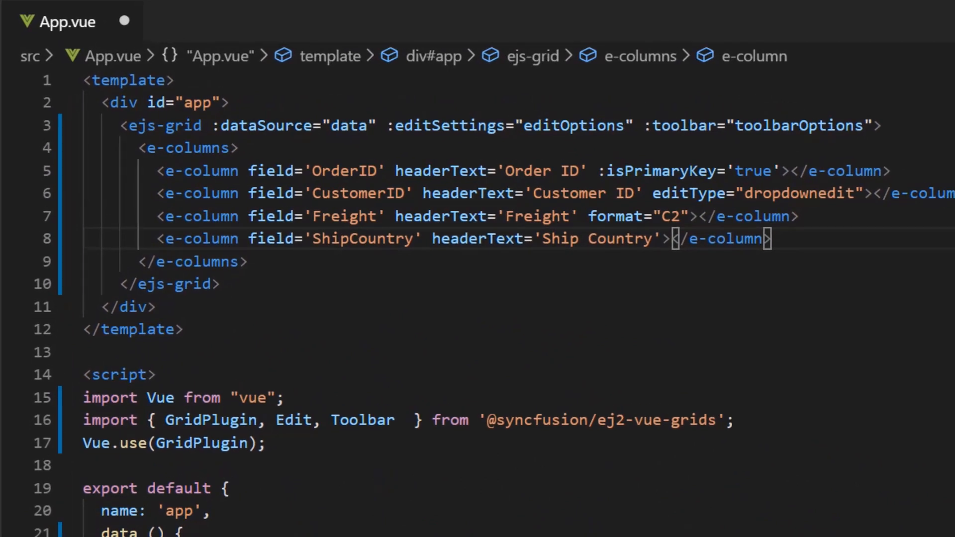
# Add an e-column for ShipPostalCode to the grid template
pyautogui.write("<e-column field='ShipPostalCode' headerText='Ship PostalCode'></e-column>")
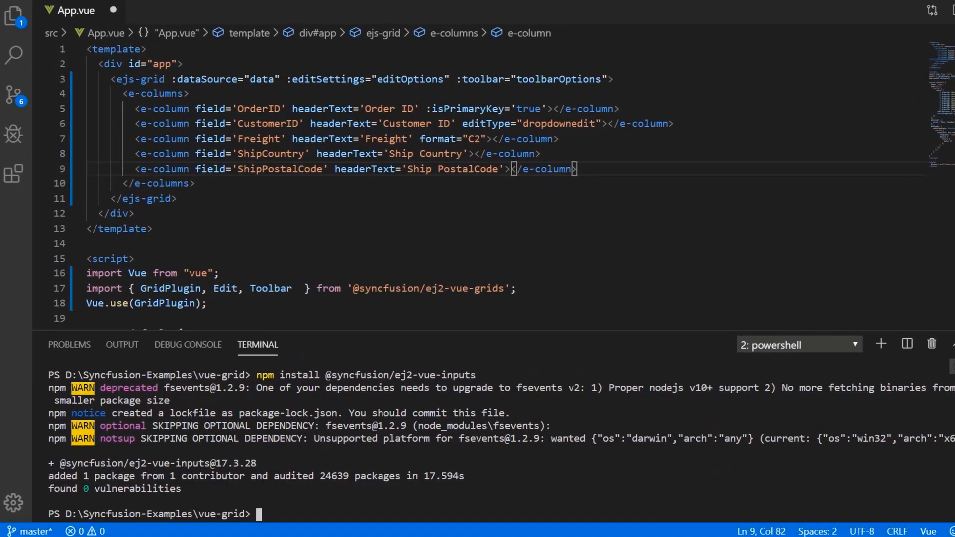
pyautogui.write('im')
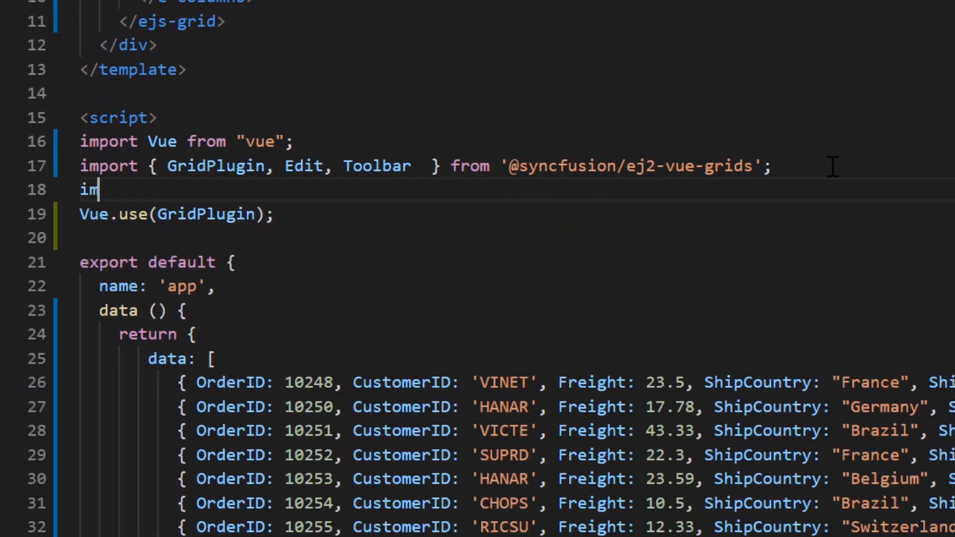
pyautogui.write("port {} from ''")
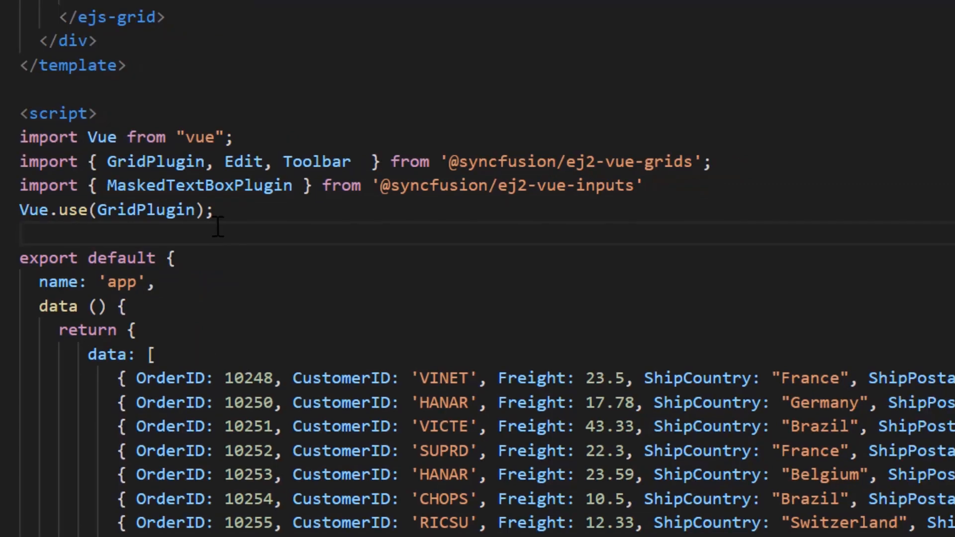
pyautogui.write('Vue.use(Mas')
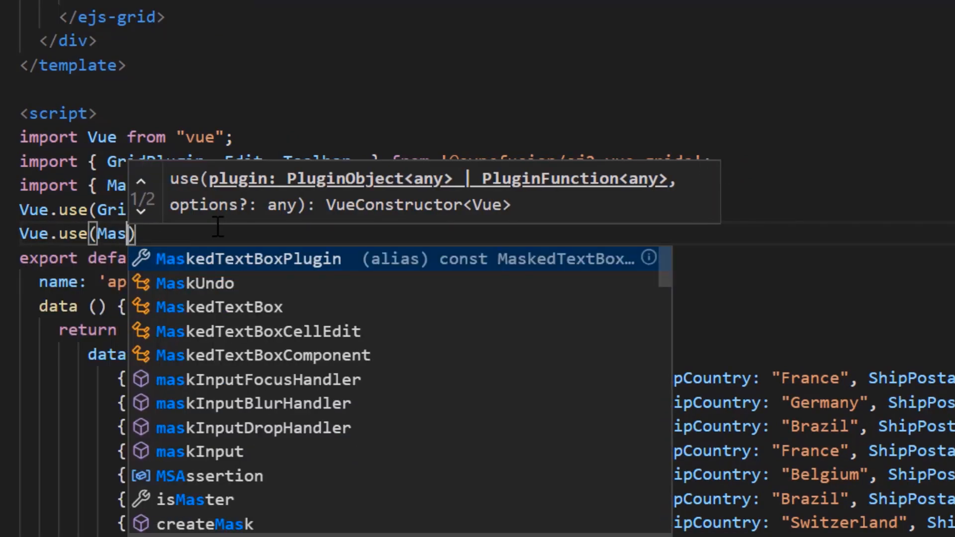
pyautogui.click(248, 259)
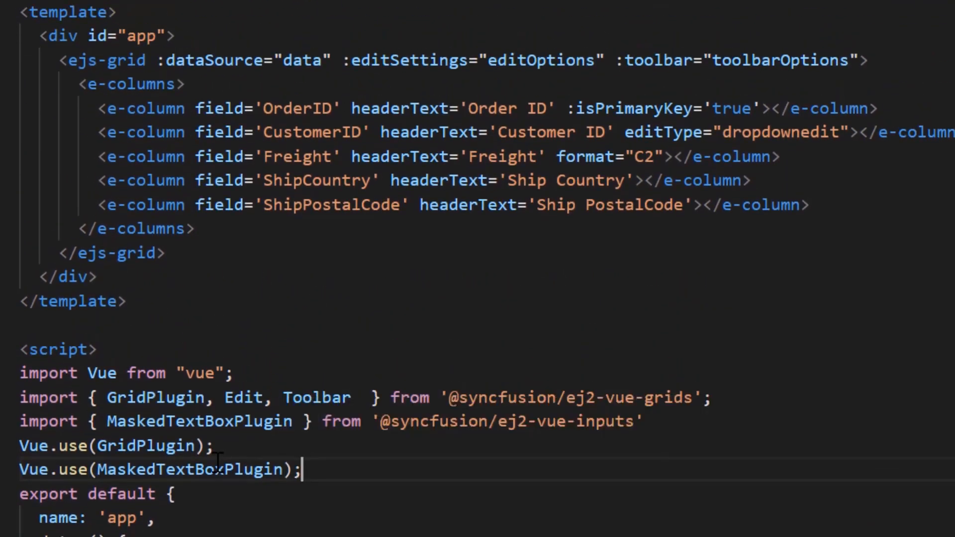
# Write editTemplate returning an ejs-maskedtextbox with id ShipPostalCode, v-model data.ShipPostalCode and a 00-0 style mask
pyautogui.scroll(-3)
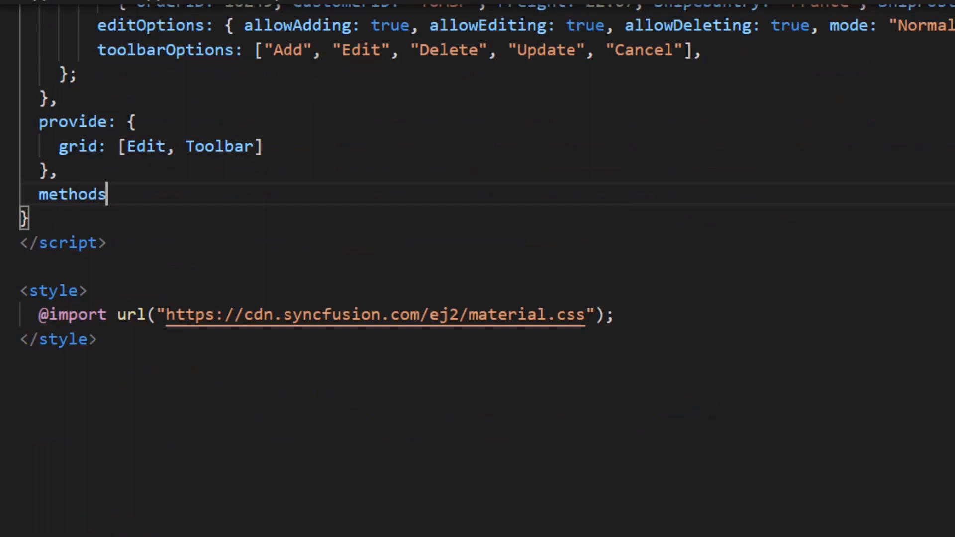
pyautogui.write(': {')
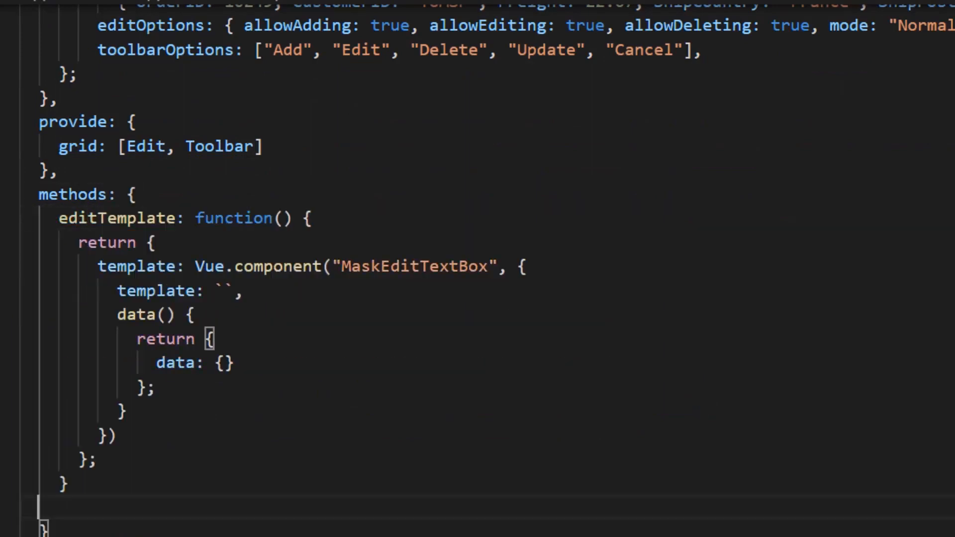
pyautogui.write('ejs-maskedtextbox id=""></ejs-maskedtextbox>')
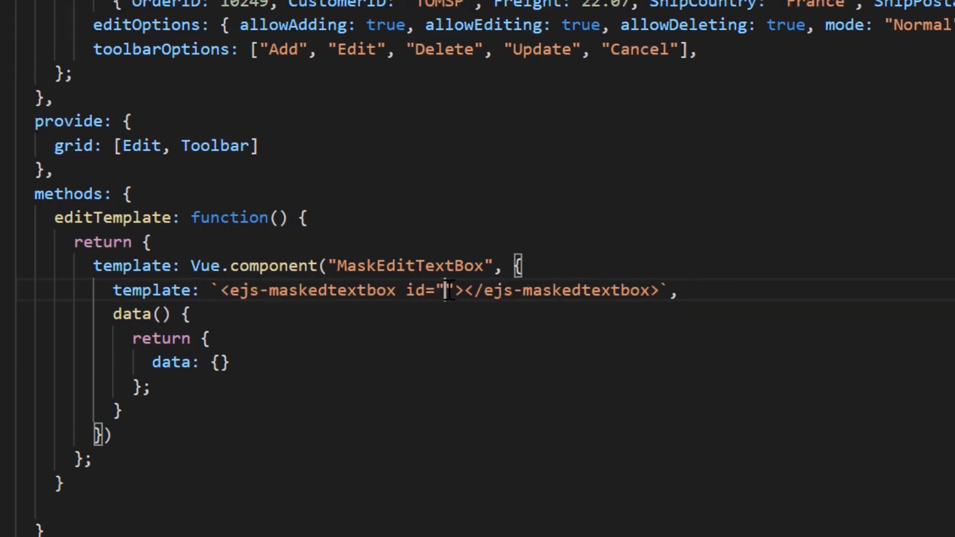
pyautogui.write('ShipPostalCode')
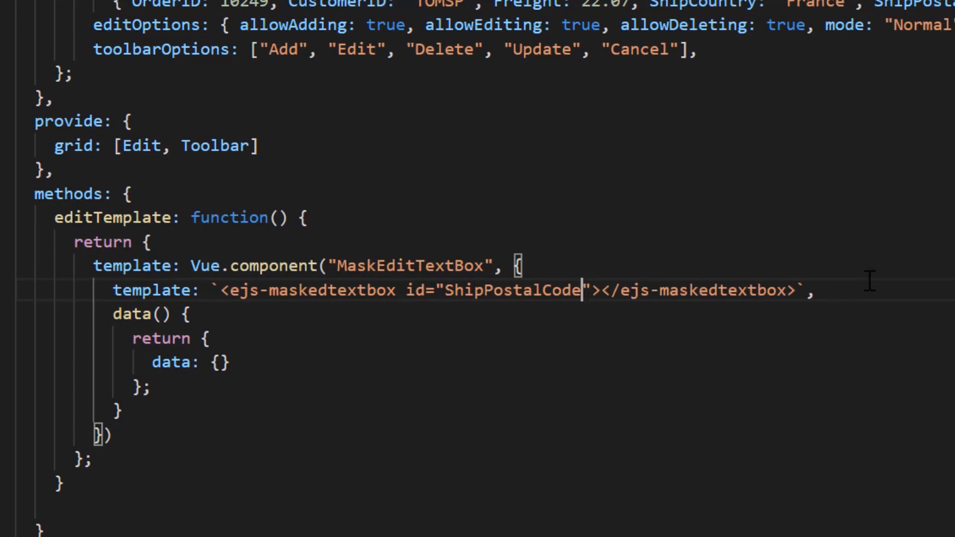
pyautogui.write('v-model="')
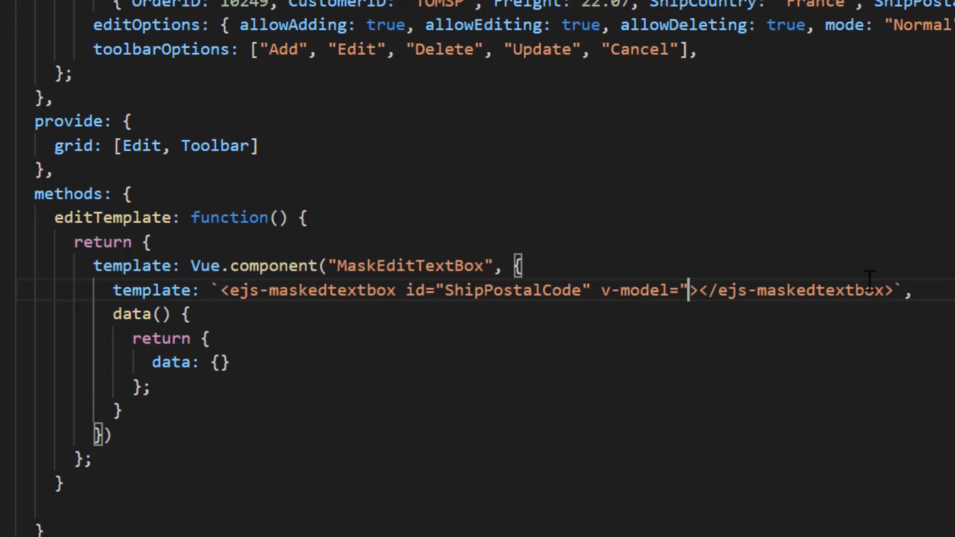
pyautogui.write('data.')
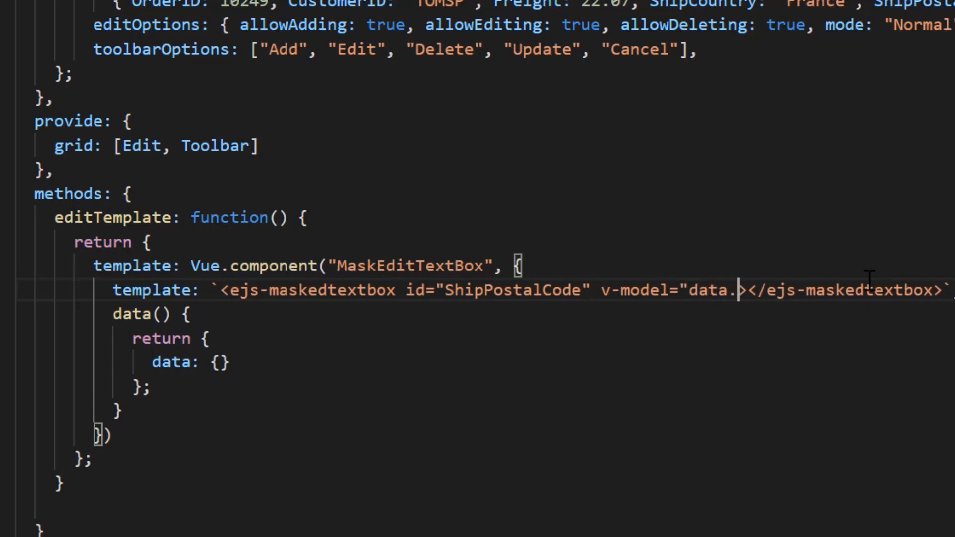
pyautogui.write('ShipPostalCode')
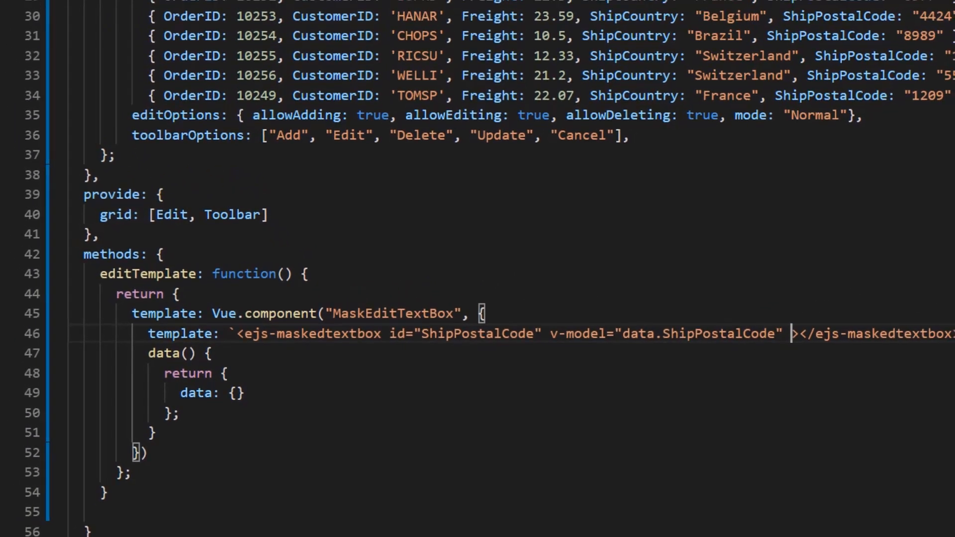
pyautogui.write('mask="00-0')
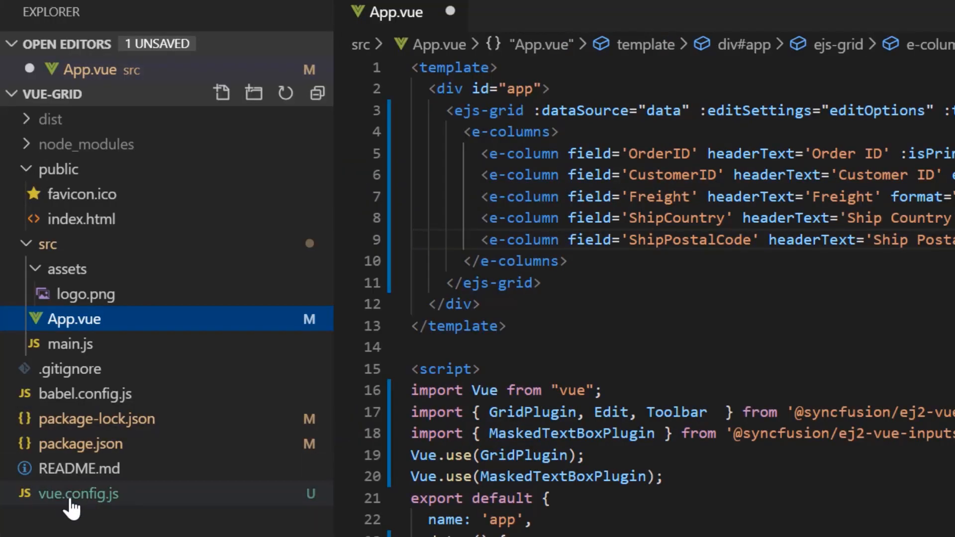
# Open the vue.config.js project configuration file from the Explorer
pyautogui.doubleClick(78, 493)
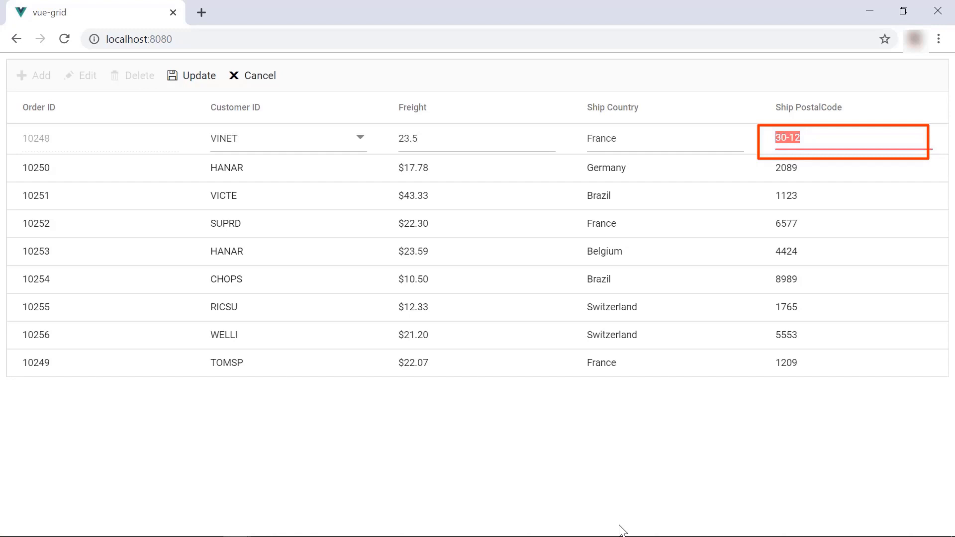
# Enter 11-12 in order 10248's masked Ship PostalCode editor and update the row
pyautogui.write('11-12')
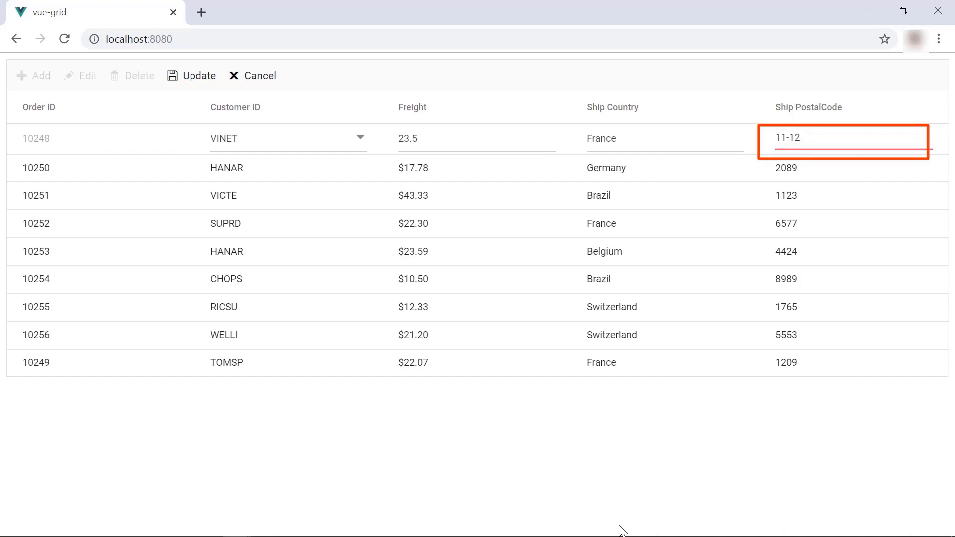
pyautogui.click(786, 137)
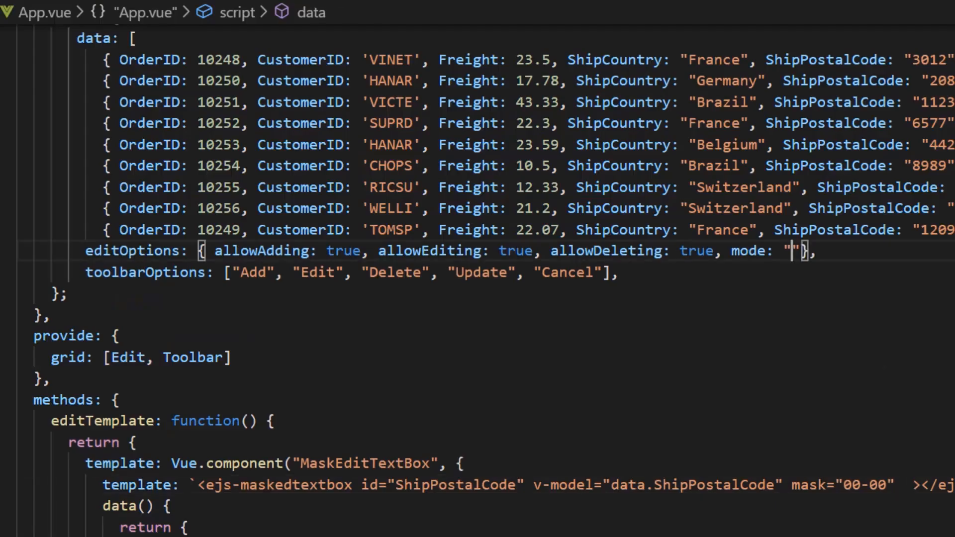
# Set the editOptions mode value to "Batch"
pyautogui.write('B')
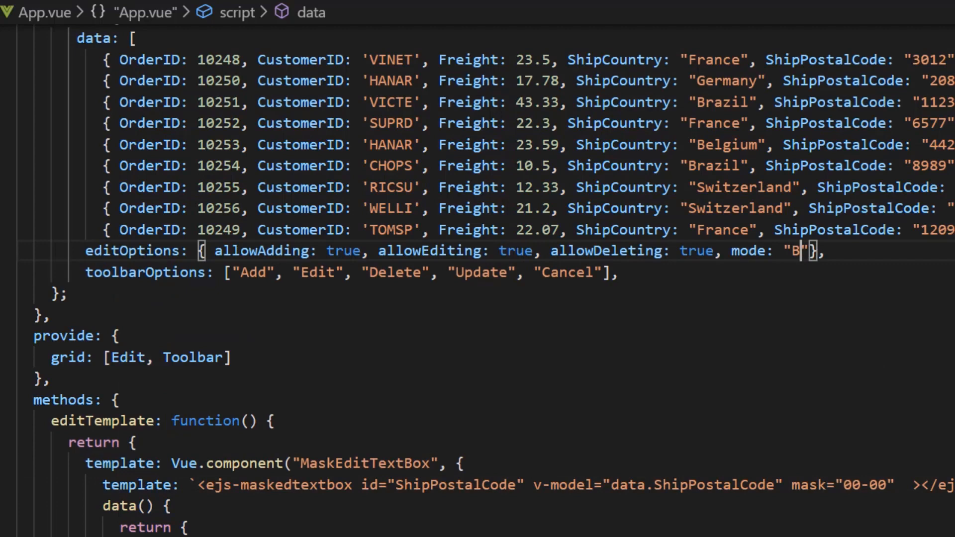
pyautogui.write('atch')
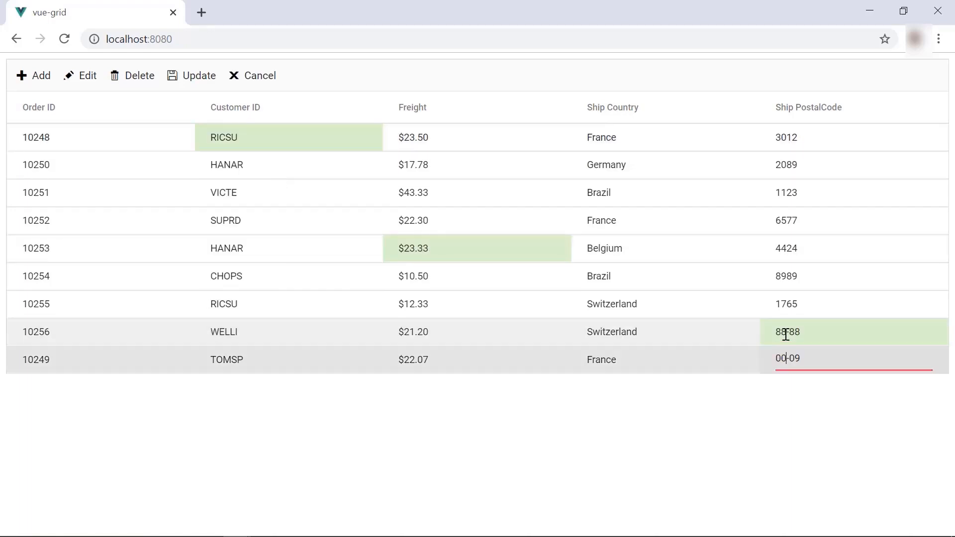
# Start editing another Ship PostalCode cell in the batch-mode grid
pyautogui.click(197, 76)
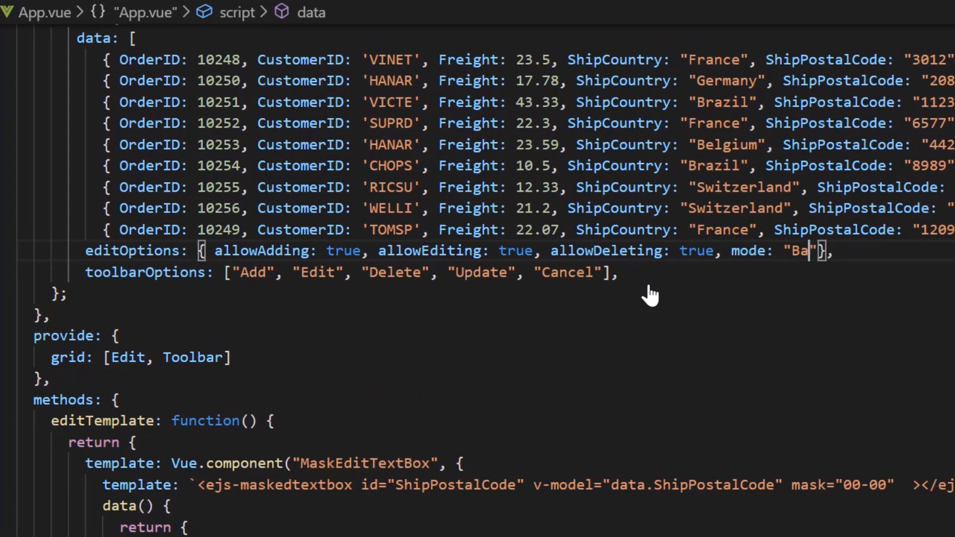
# Replace the editOptions mode value with "Dialog"
pyautogui.press('Backspace')
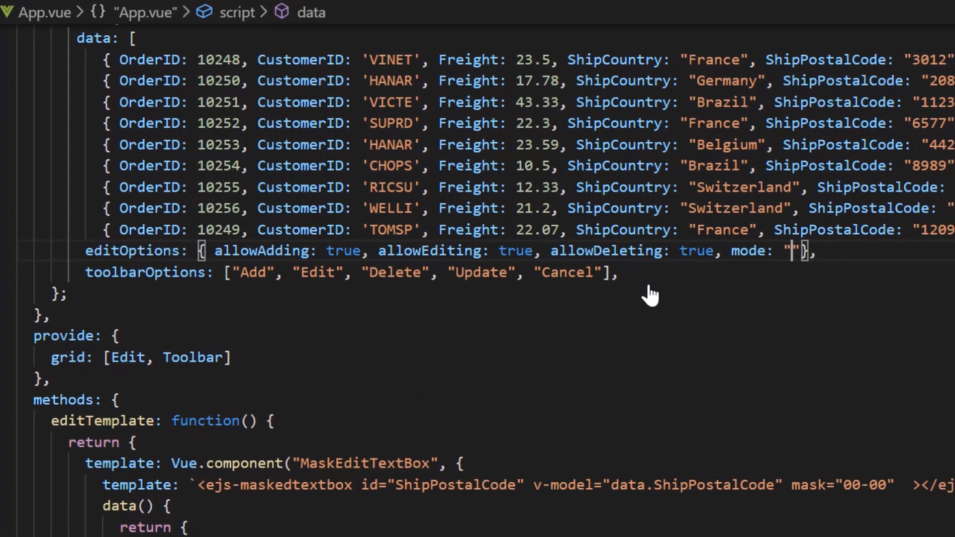
pyautogui.write('Dialog')
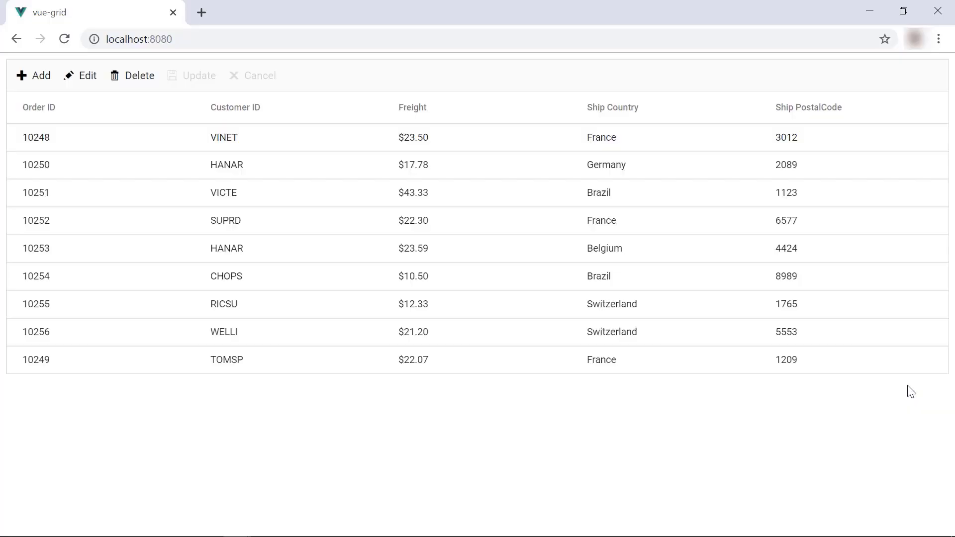
pyautogui.moveTo(678, 384)
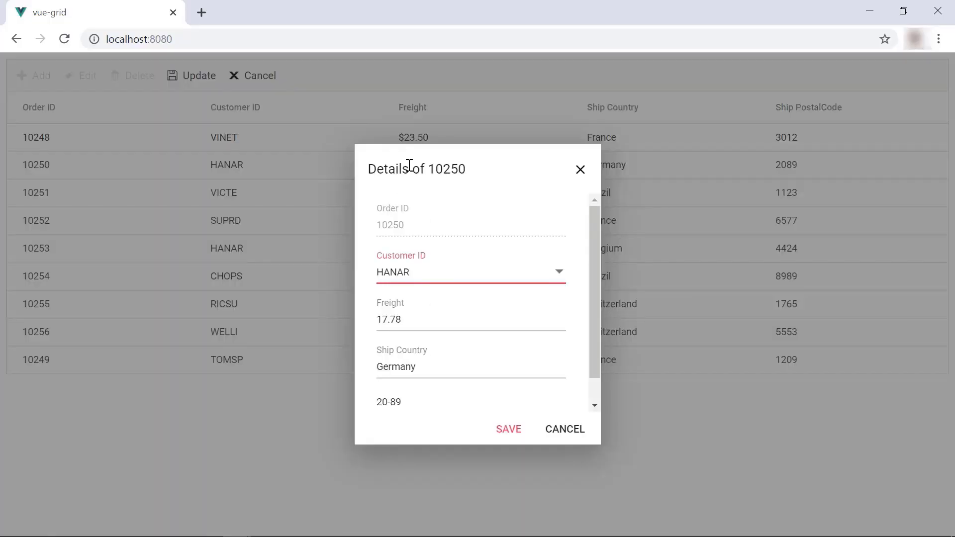
# Choose SUPRD from the Customer ID dropdown in order 10250's edit dialog
pyautogui.click(470, 272)
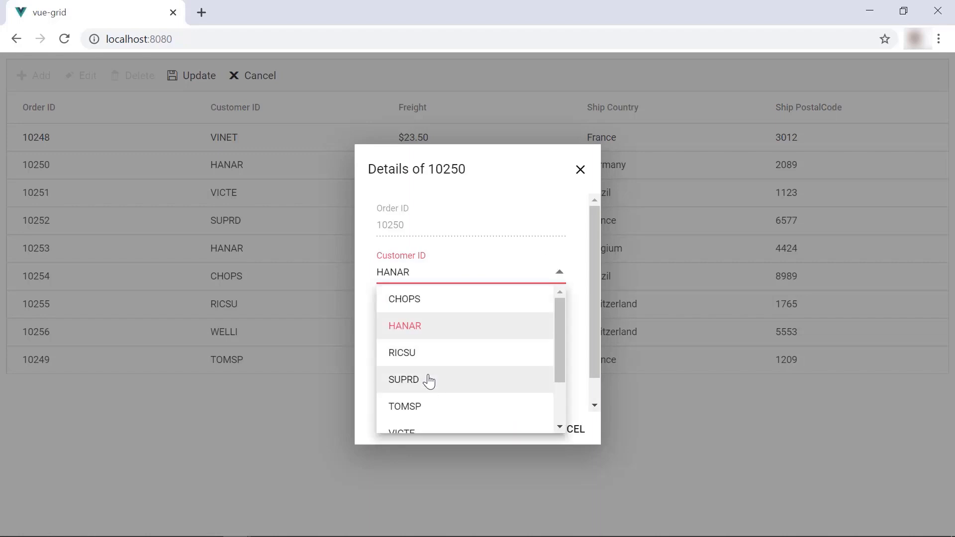
pyautogui.click(403, 379)
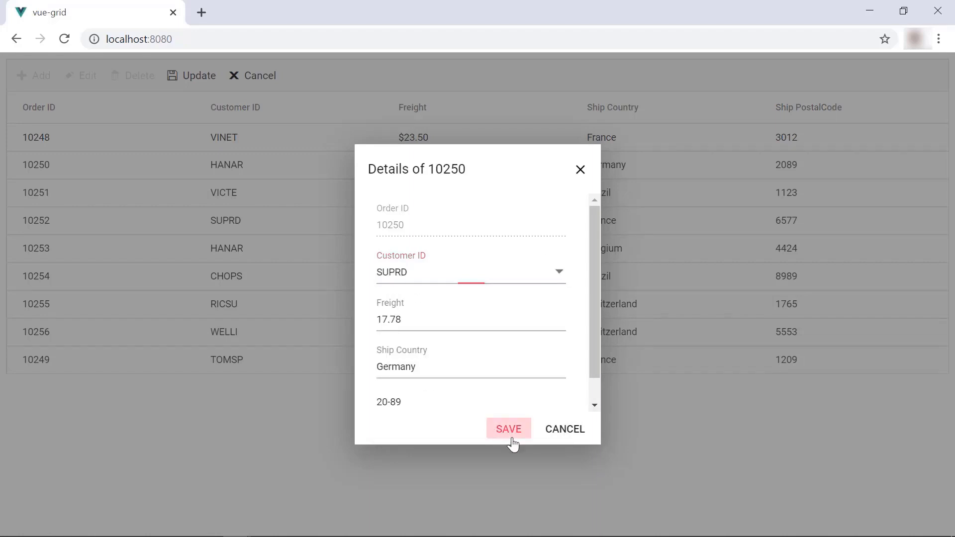